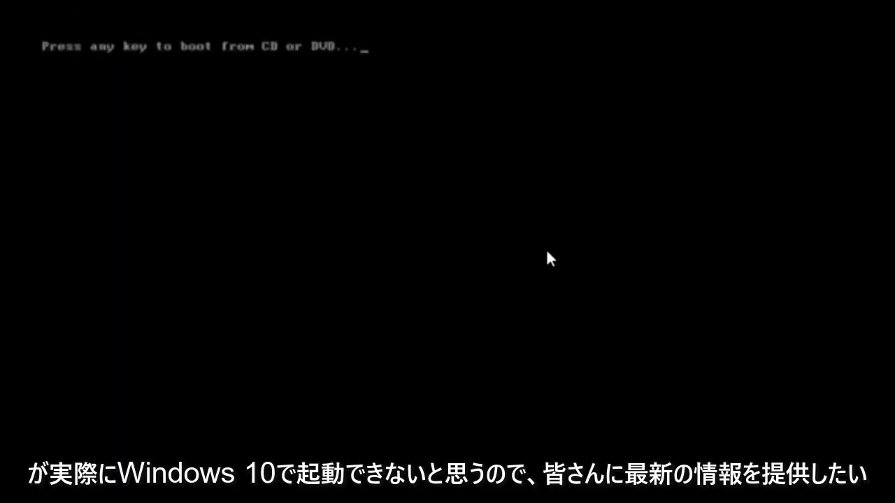
# Step: Boot from the installation DVD and keep English (United States) language, time format and US keyboard, then continue
pyautogui.press('enter')
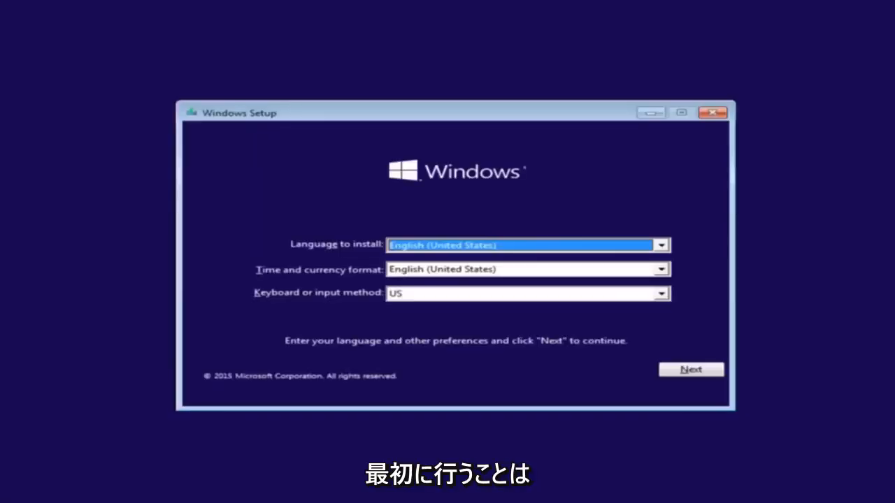
pyautogui.moveTo(329, 260)
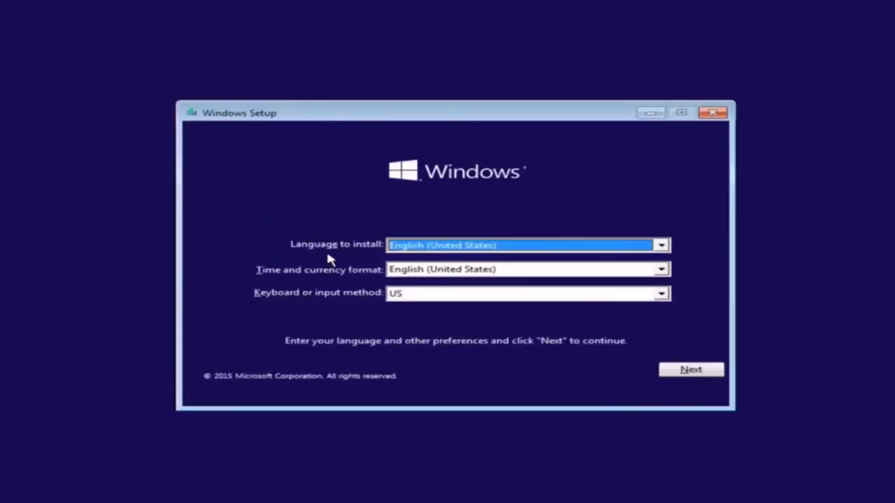
pyautogui.click(660, 245)
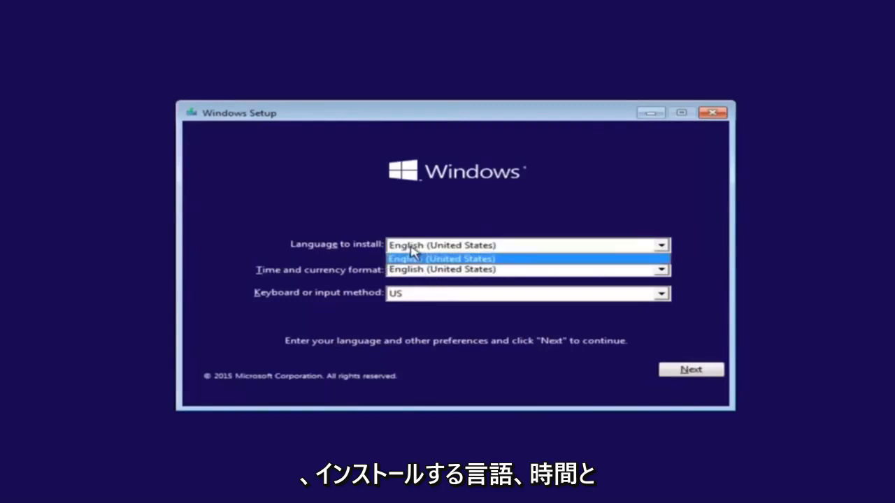
pyautogui.click(660, 269)
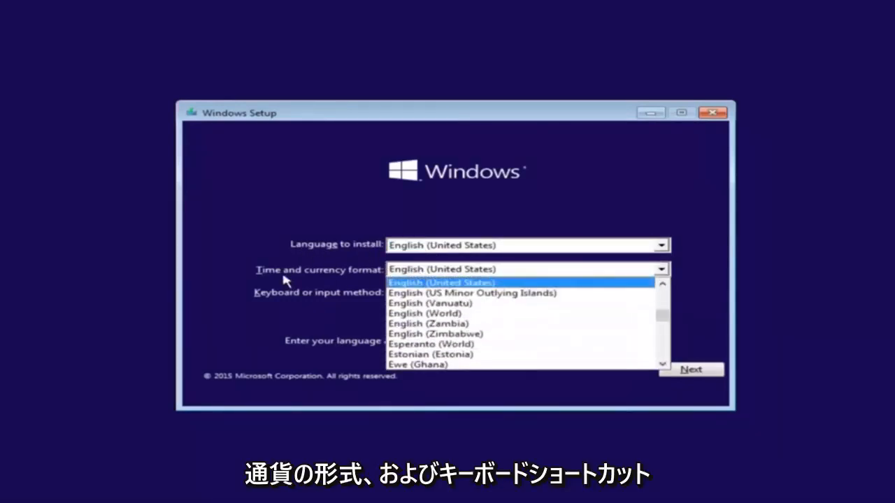
pyautogui.click(441, 282)
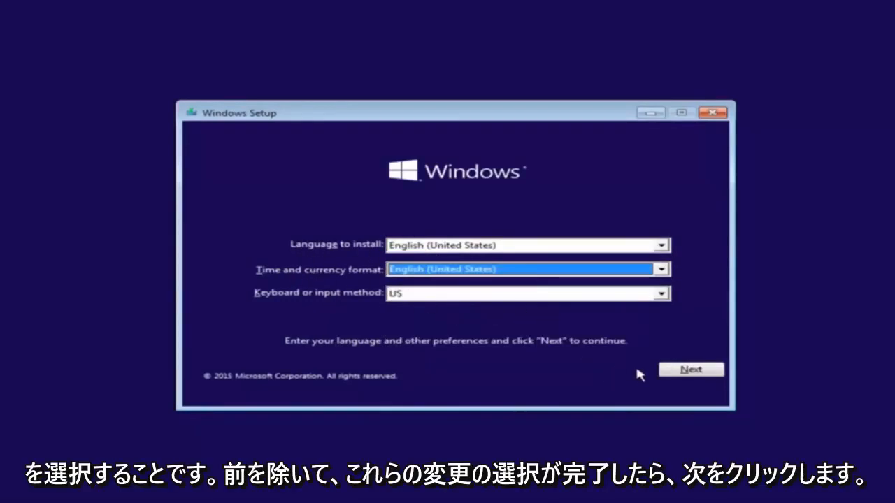
pyautogui.click(690, 369)
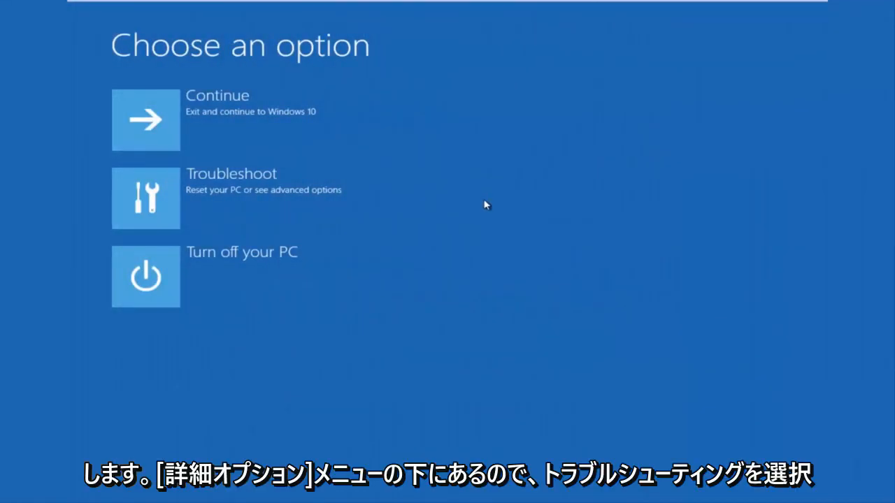
pyautogui.moveTo(140, 202)
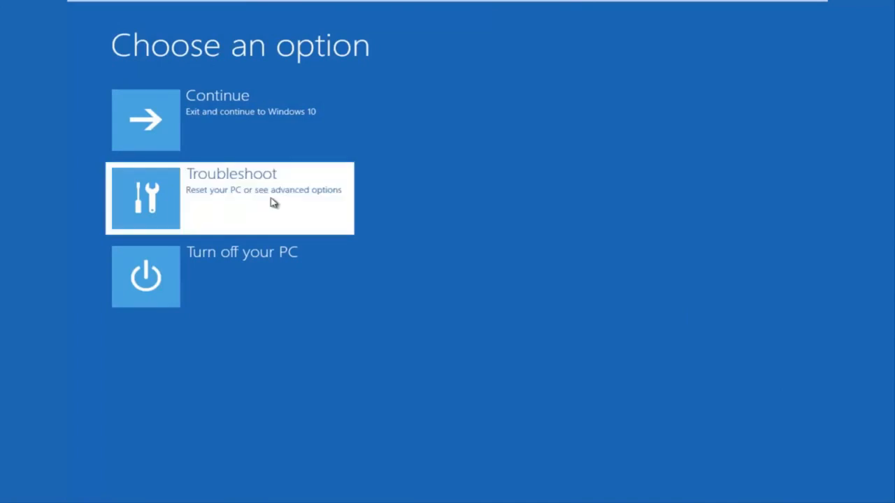
# Step: Choose Troubleshoot, Advanced options, then Command Prompt from the recovery menu
pyautogui.click(231, 198)
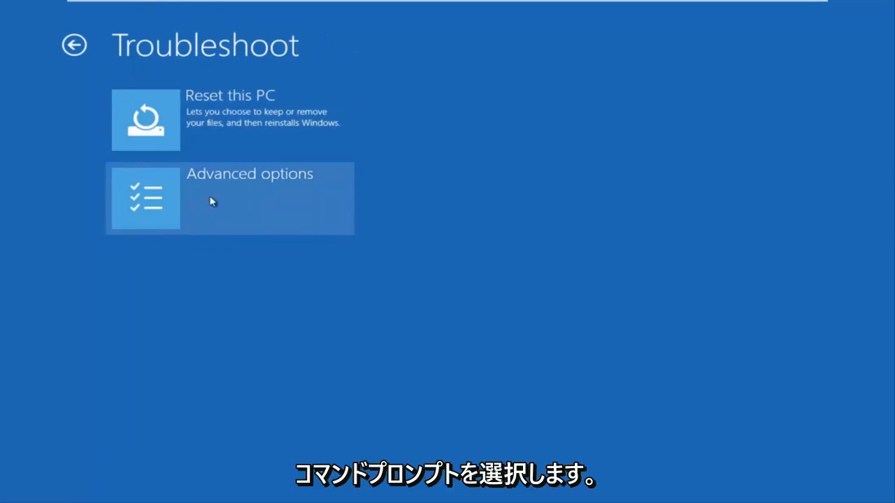
pyautogui.click(229, 198)
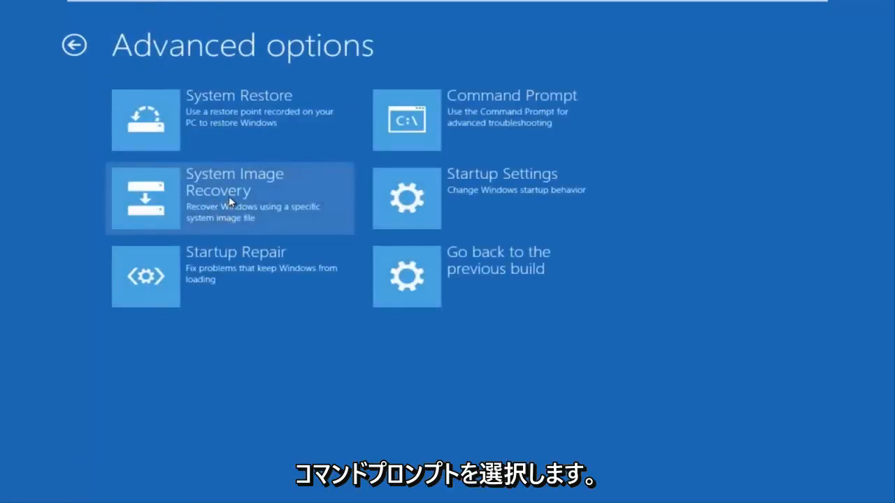
pyautogui.moveTo(447, 132)
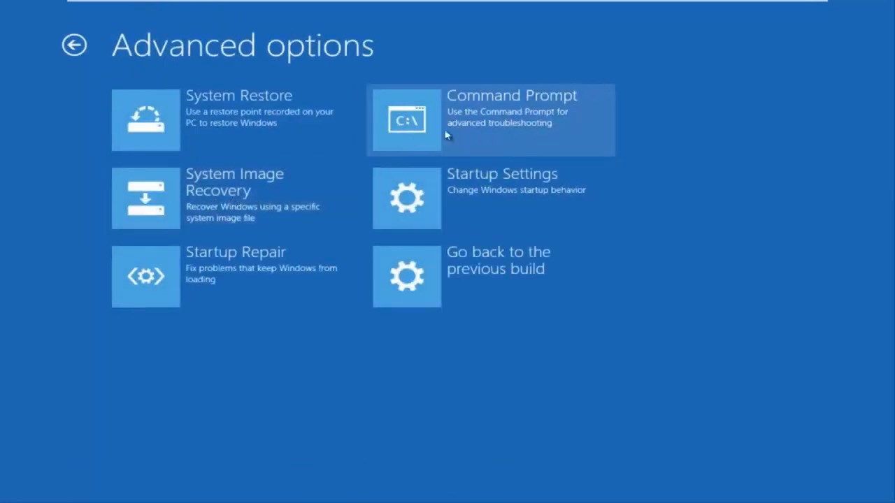
pyautogui.click(489, 120)
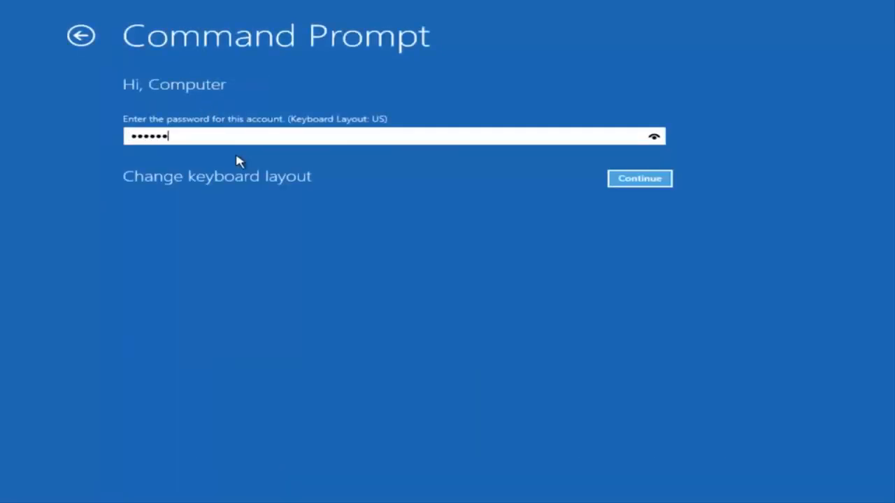
# Step: Submit the account password so the administrator command prompt opens
pyautogui.click(638, 179)
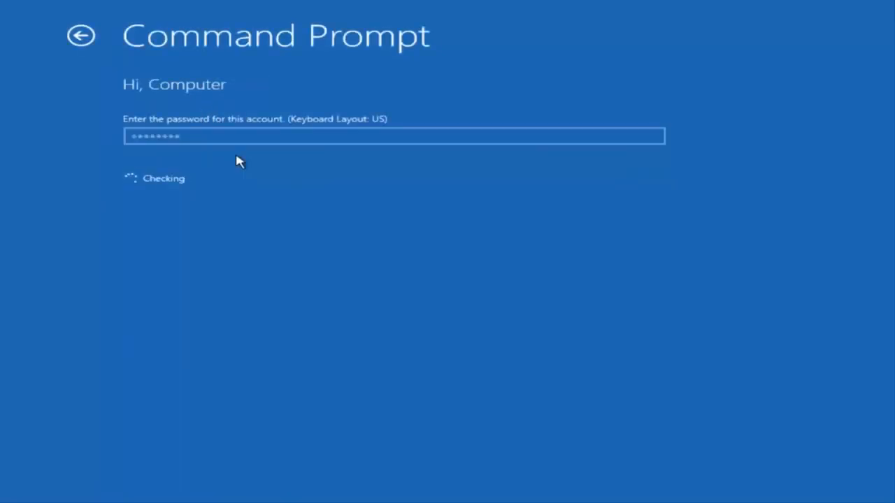
pyautogui.press('Enter')
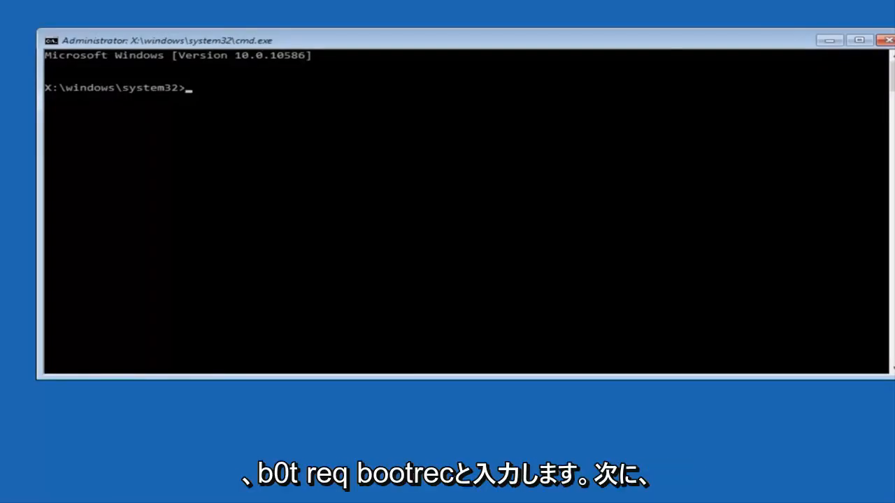
# Step: Run Bootrec /fixmbr to repair the master boot record successfully
pyautogui.write('B')
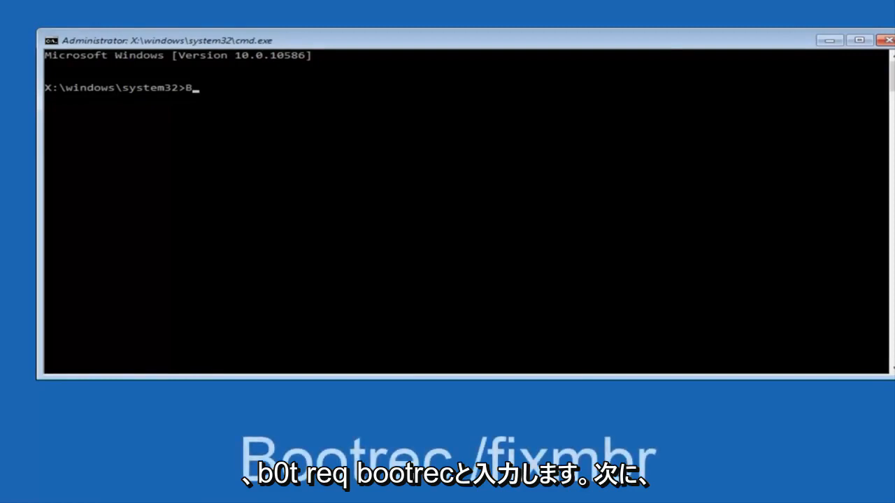
pyautogui.write('ootrec')
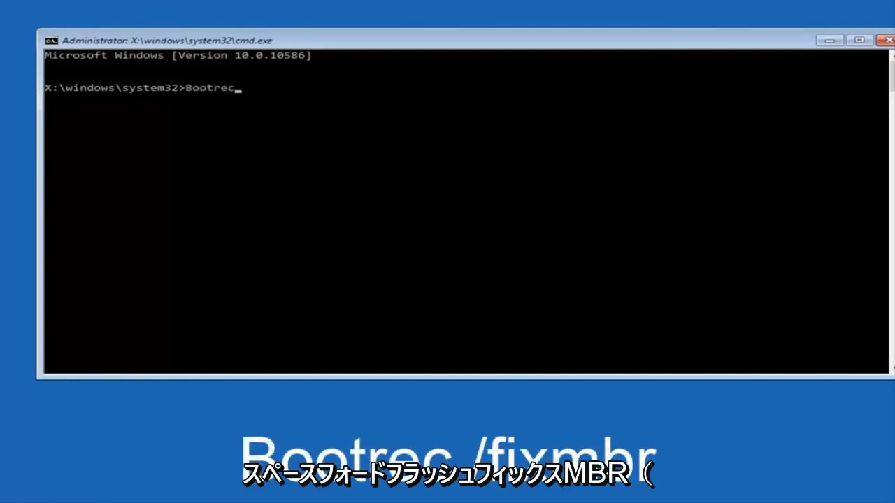
pyautogui.write('/')
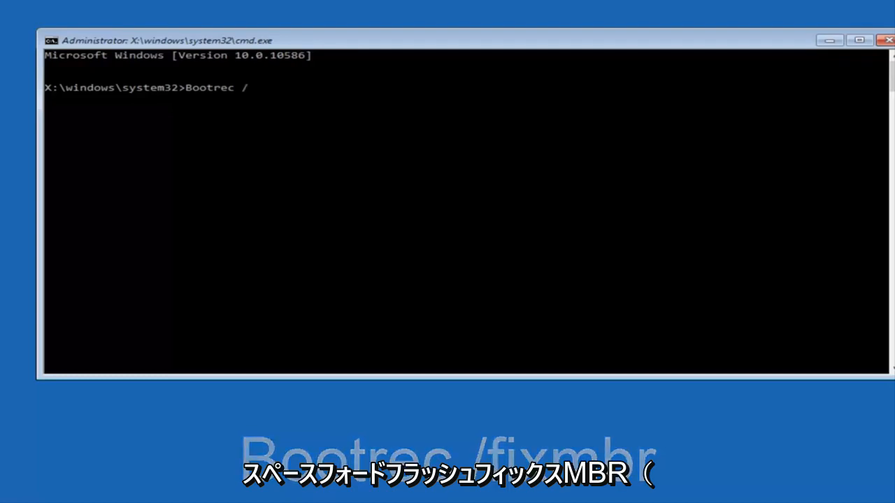
pyautogui.write('fix')
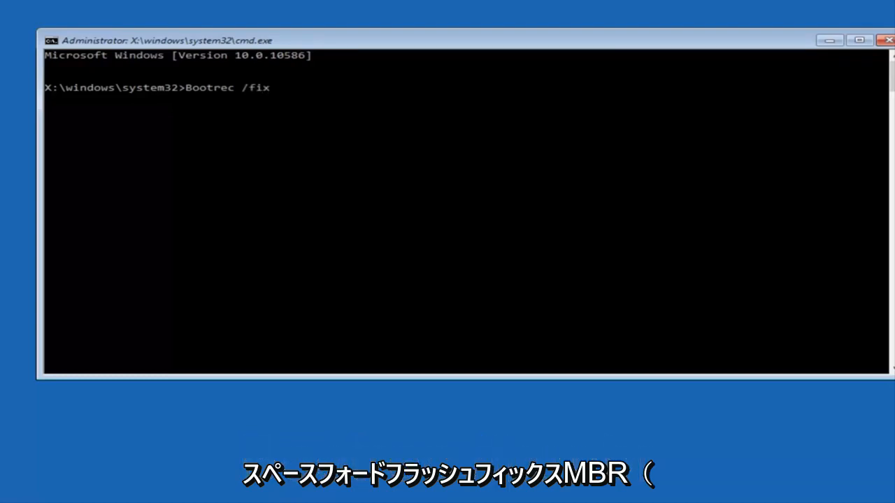
pyautogui.write('mbr')
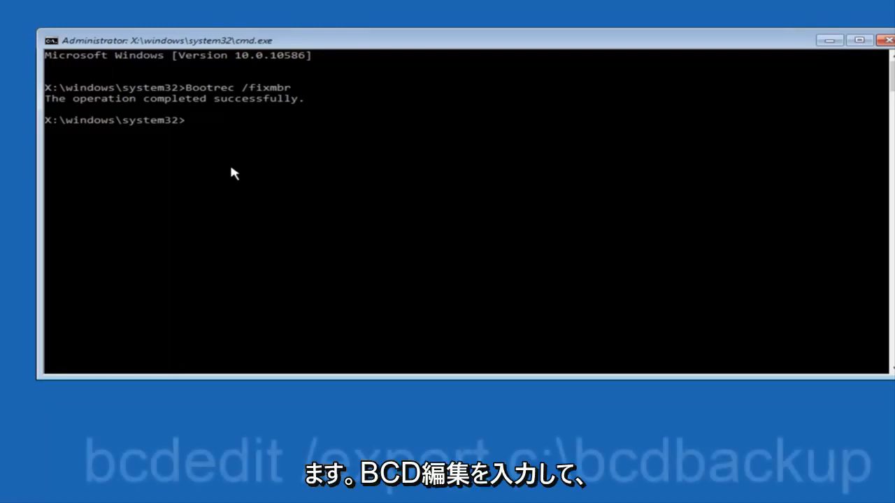
# Step: Run bcdedit /export c:\bcdbackup to back up the boot configuration data
pyautogui.write('bc')
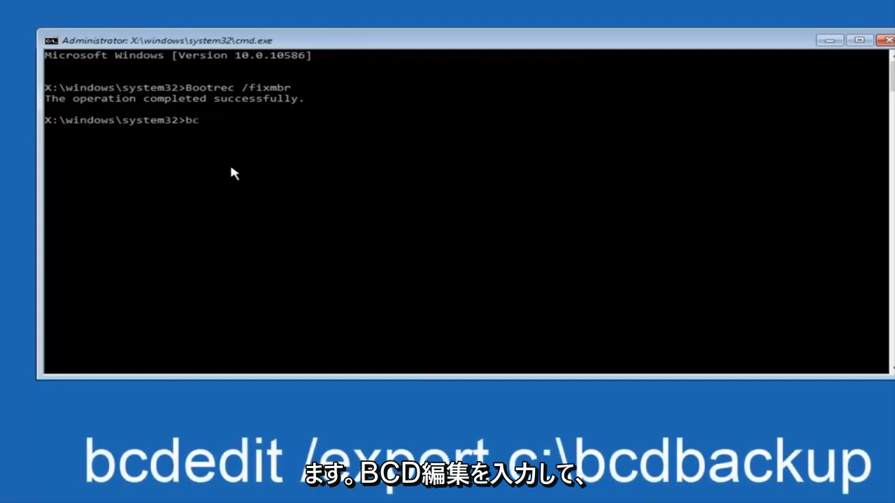
pyautogui.write('dedi')
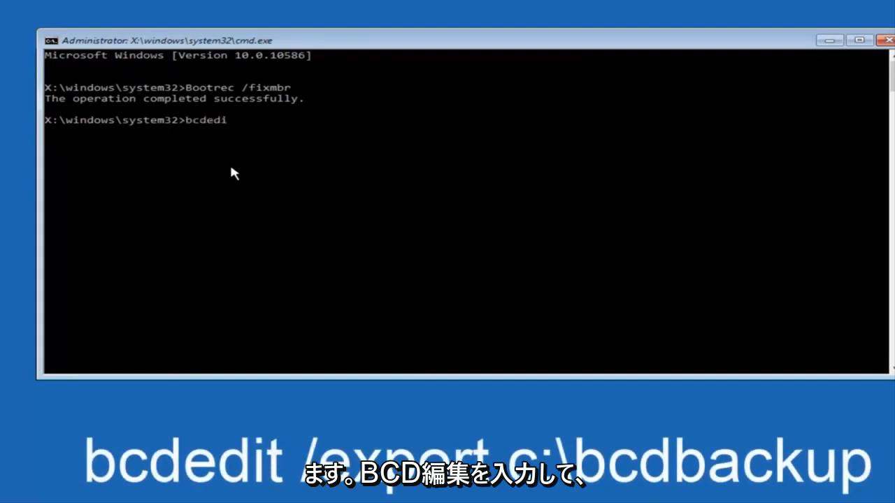
pyautogui.write('t')
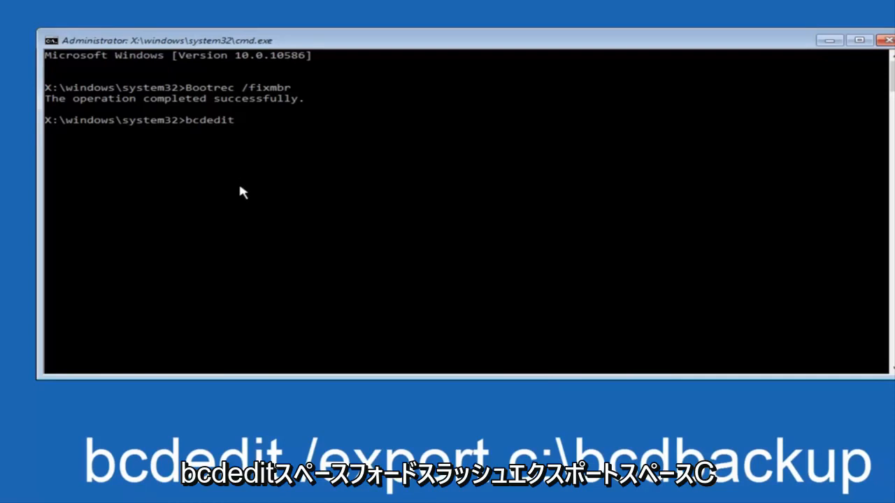
pyautogui.write('/e')
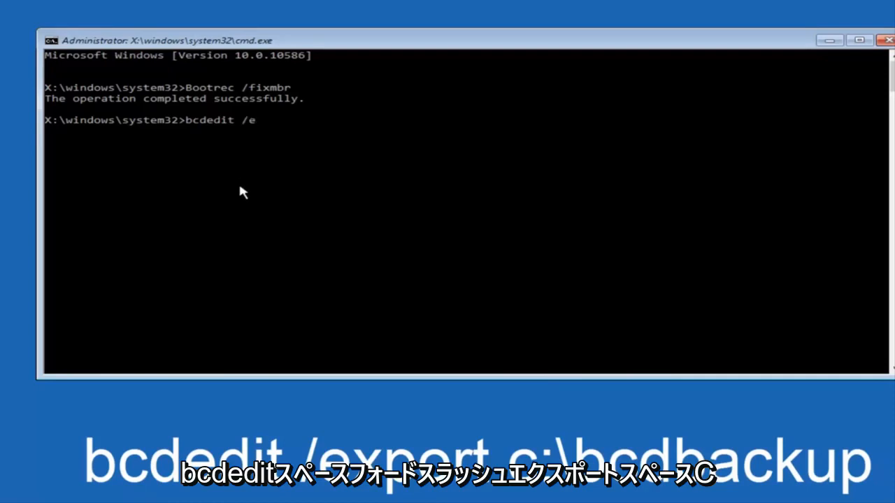
pyautogui.write('xport')
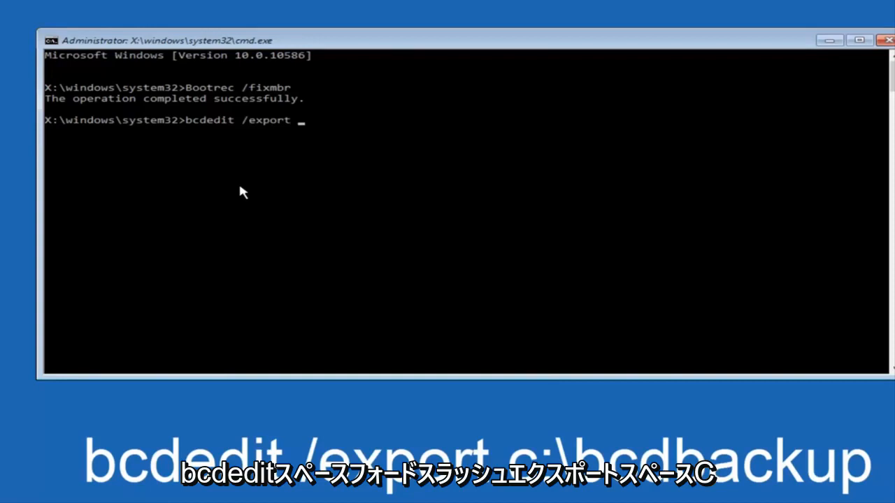
pyautogui.write('c:\\')
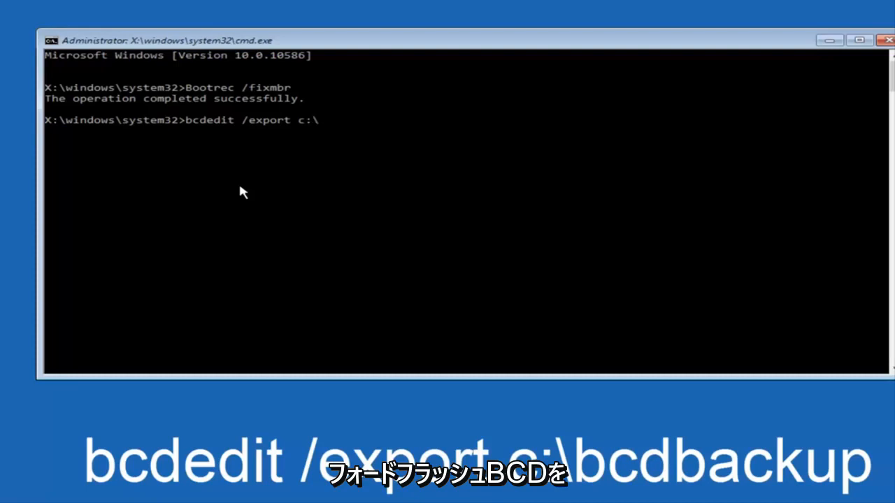
pyautogui.write('bcd')
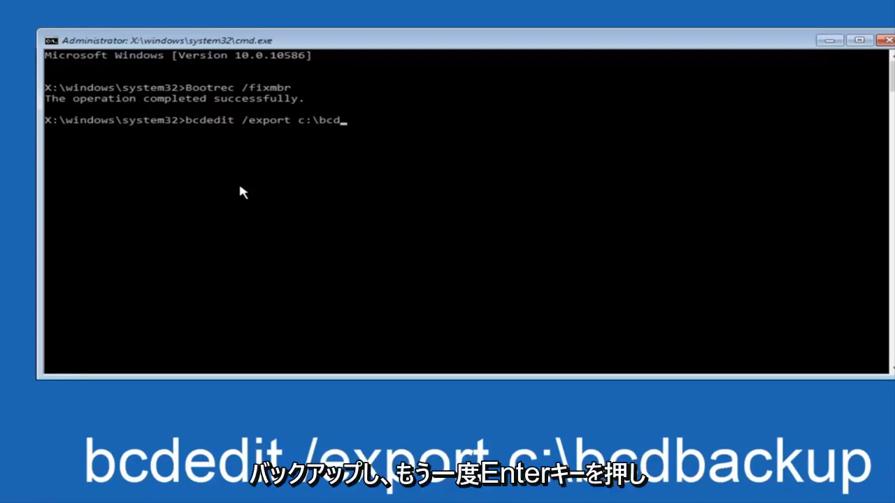
pyautogui.write('backup')
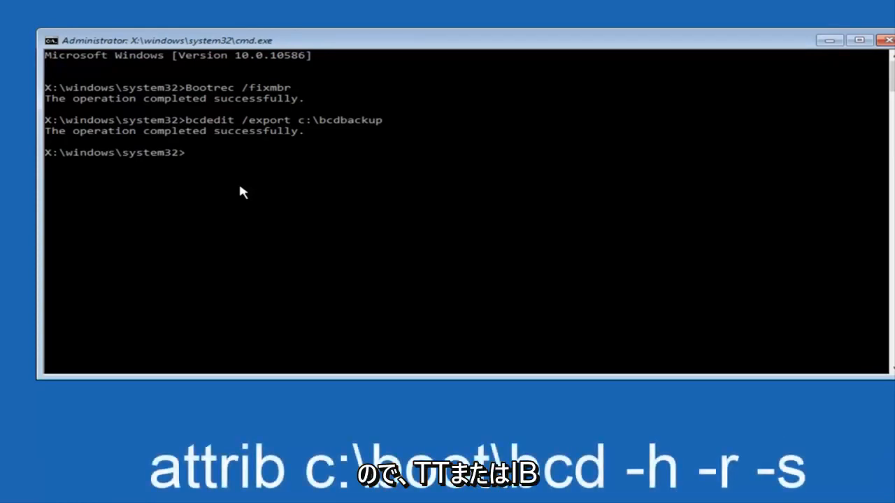
# Step: Run attrib c:\boot\bcd -h -r -s to clear the boot file's hidden, read-only and system attributes
pyautogui.write('att')
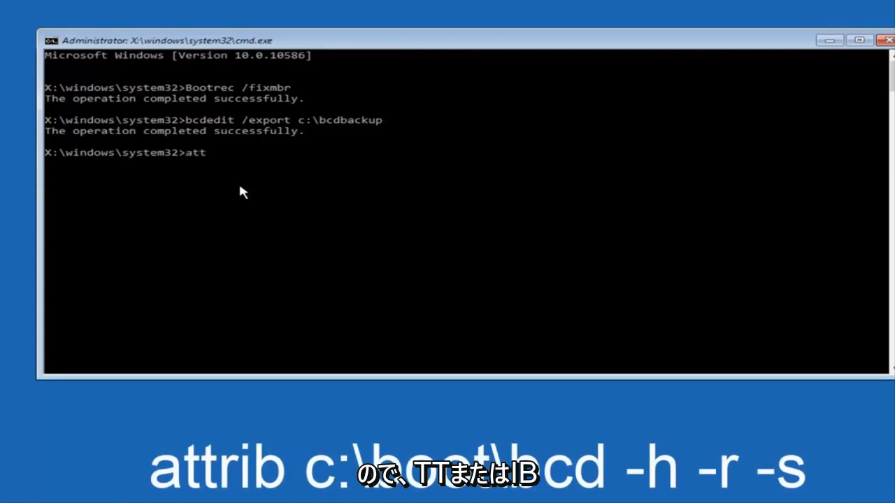
pyautogui.write('rib')
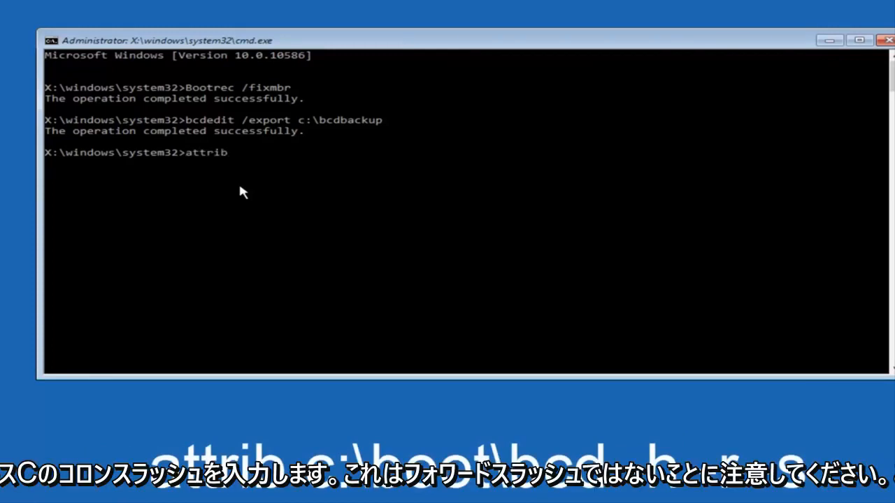
pyautogui.write('c')
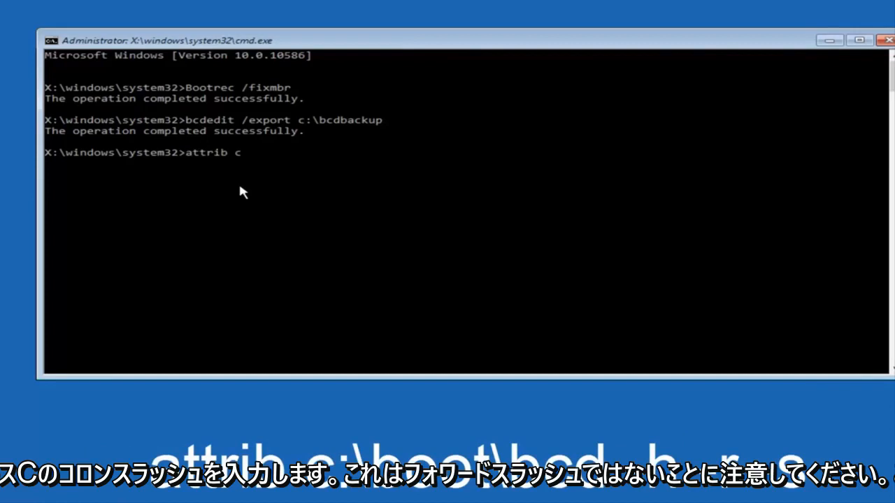
pyautogui.write(':')
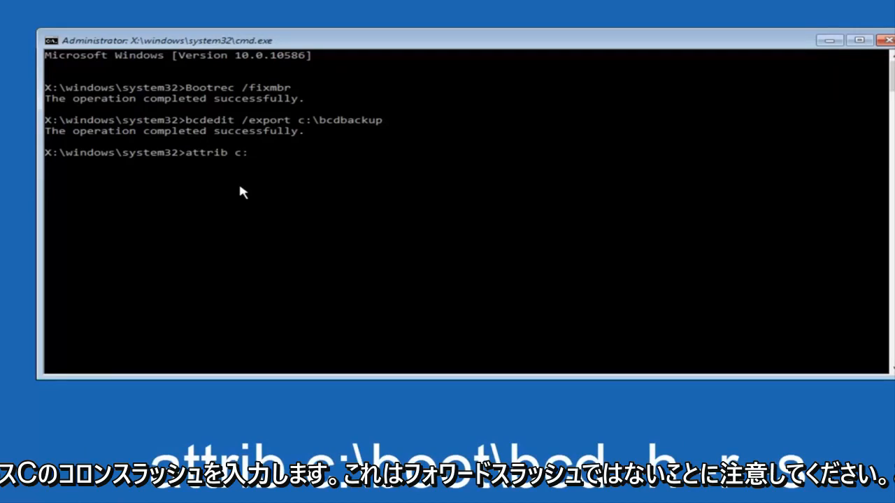
pyautogui.write('\\')
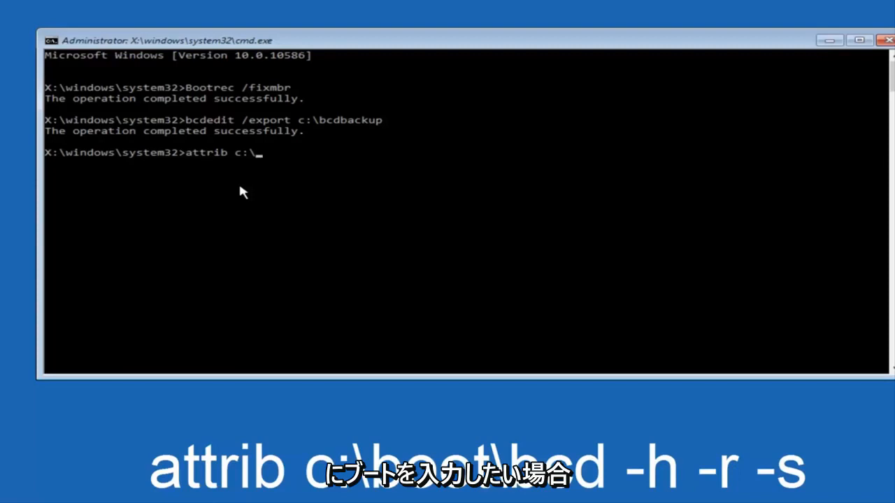
pyautogui.write('boot')
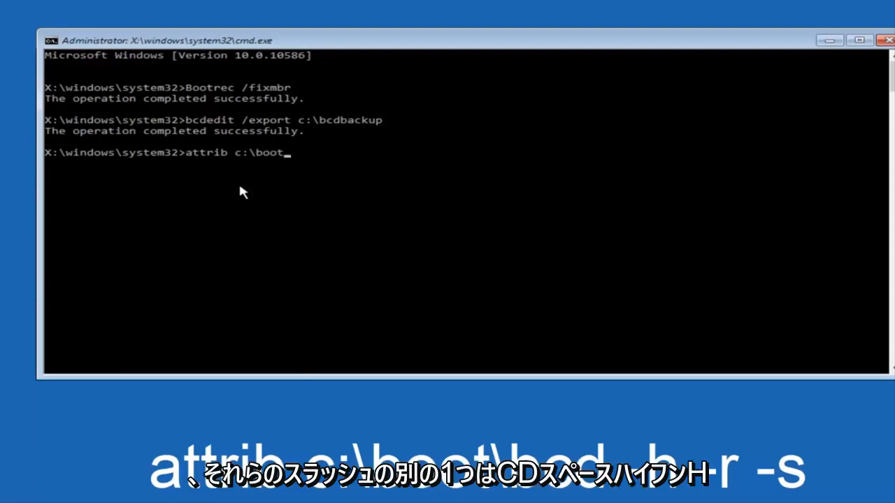
pyautogui.write('\\')
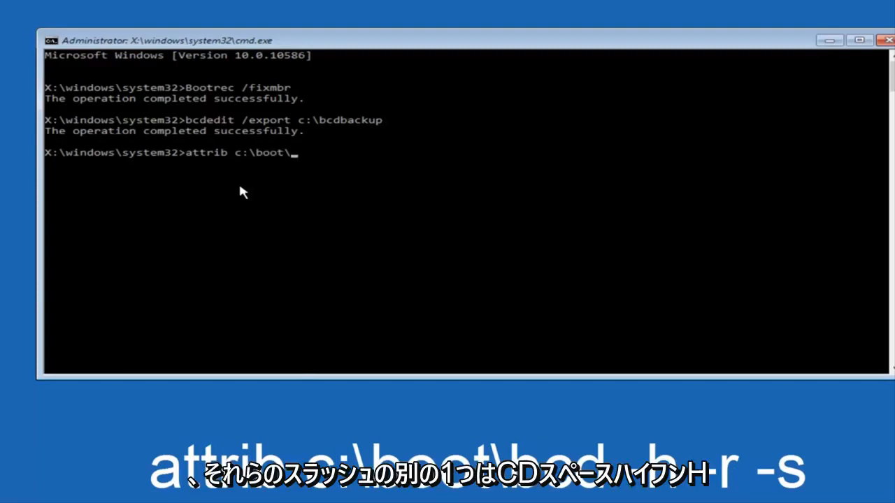
pyautogui.write('bcd -')
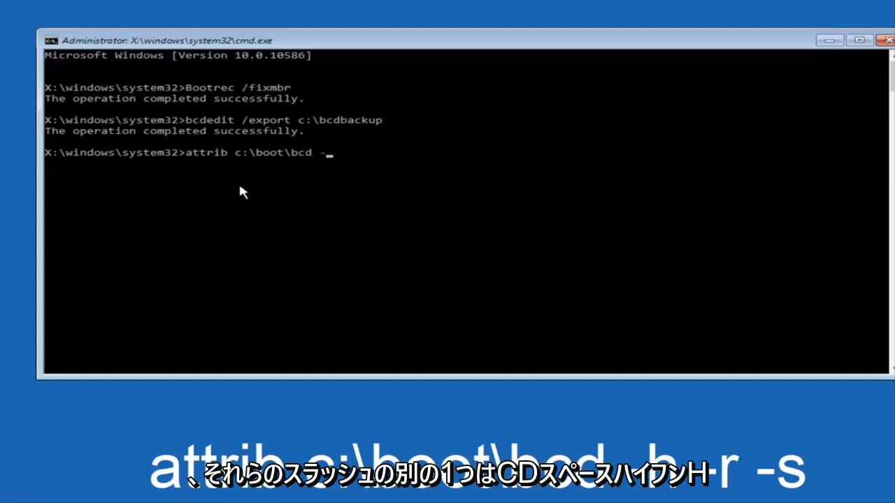
pyautogui.write('h')
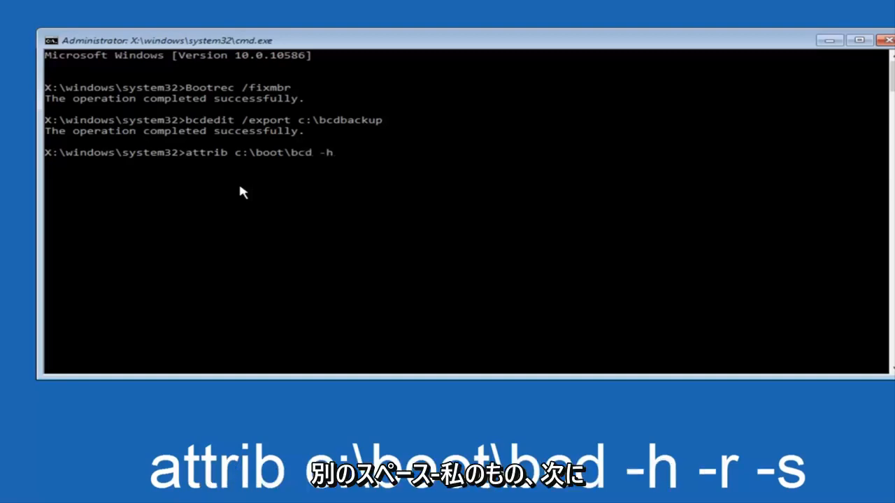
pyautogui.write('-r -')
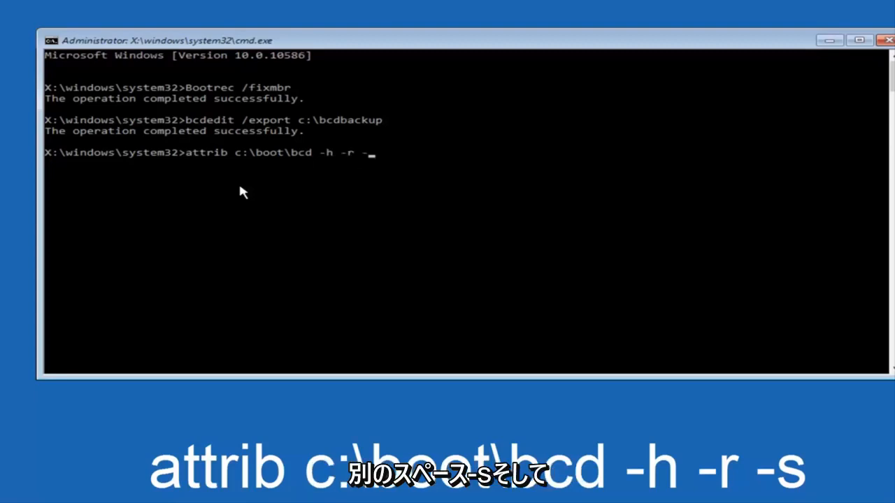
pyautogui.press('enter')
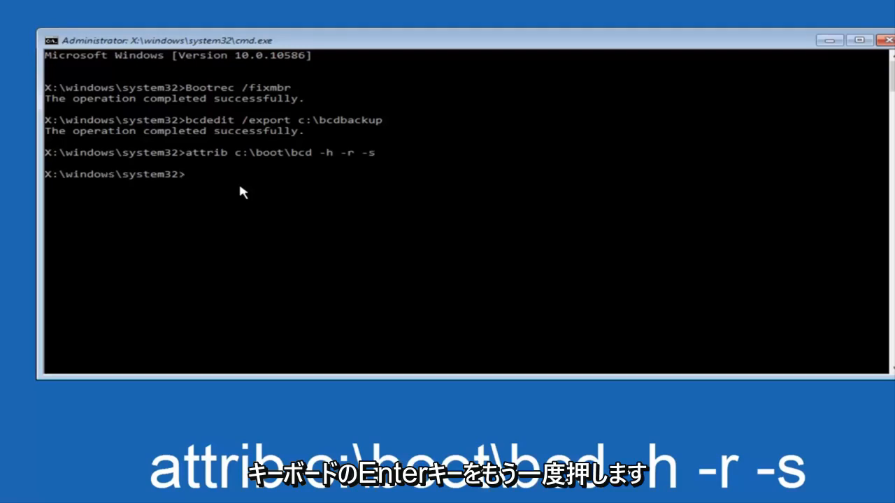
# Step: Run ren c:\boot\bcd bcd.old to rename the boot configuration file
pyautogui.press('enter')
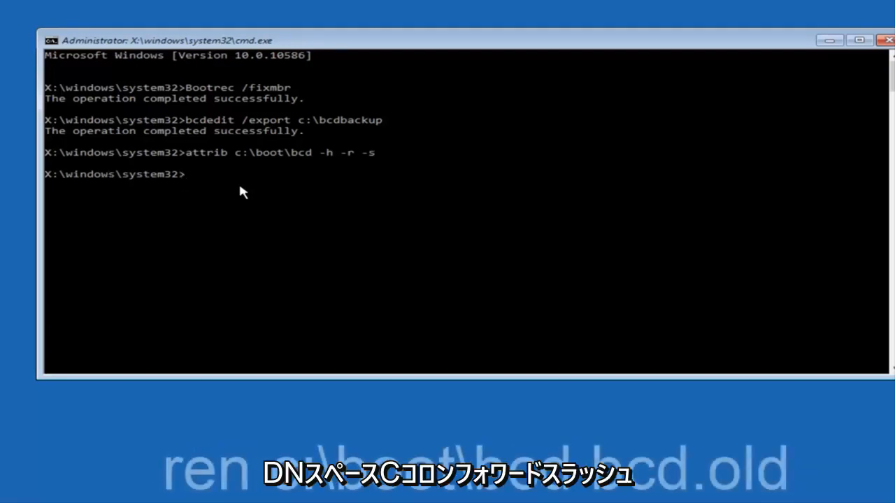
pyautogui.write('ren')
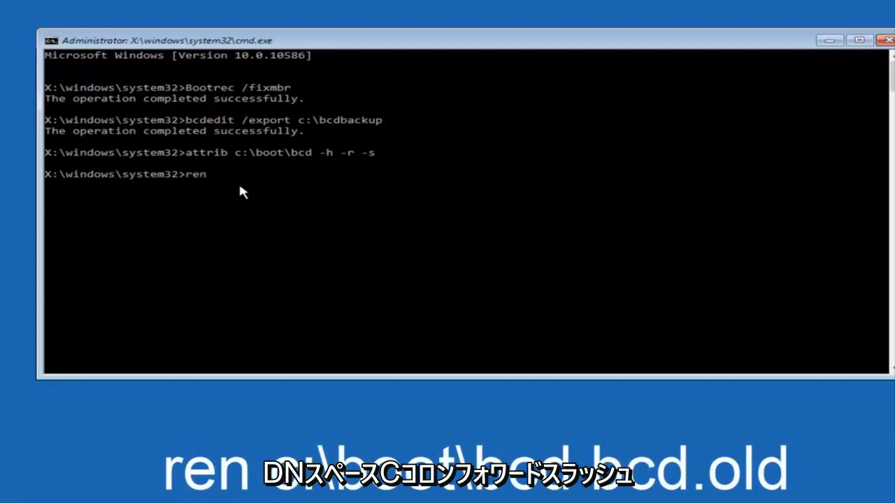
pyautogui.write('c')
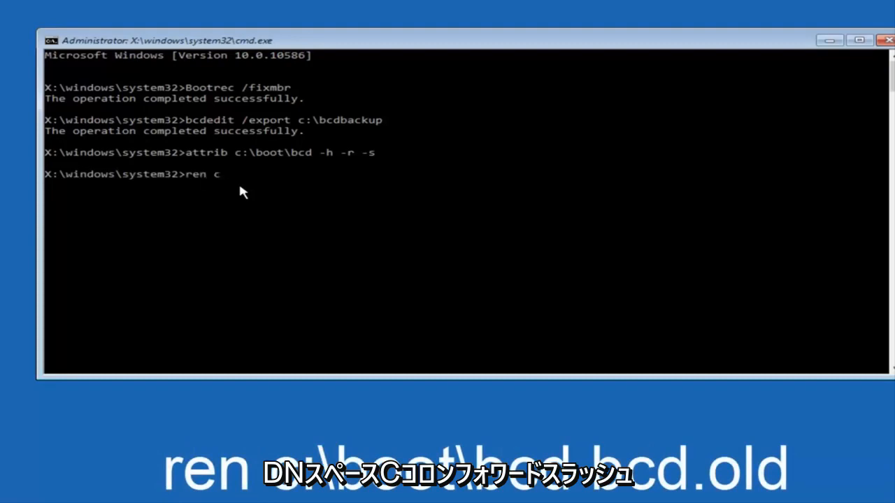
pyautogui.write(':\\')
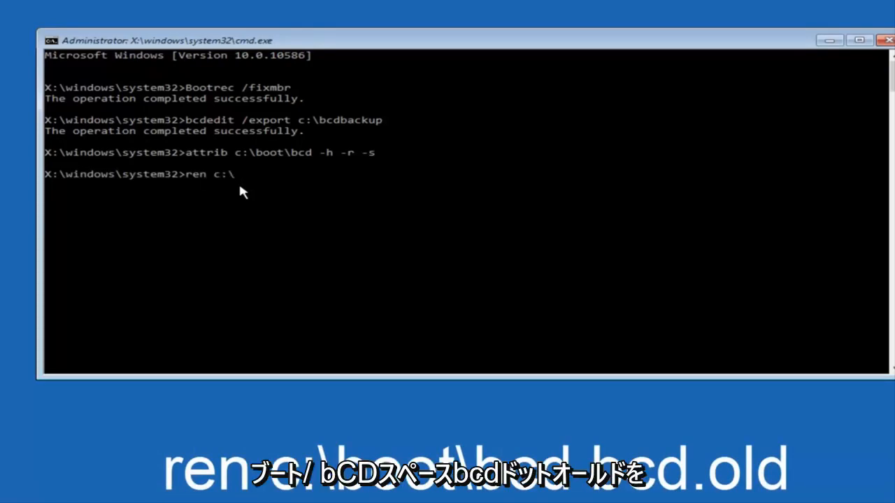
pyautogui.write('boot')
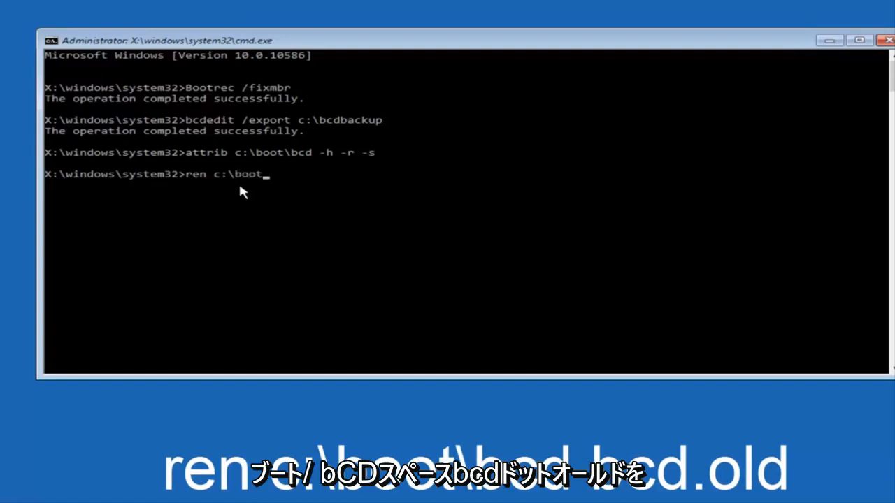
pyautogui.write('\\')
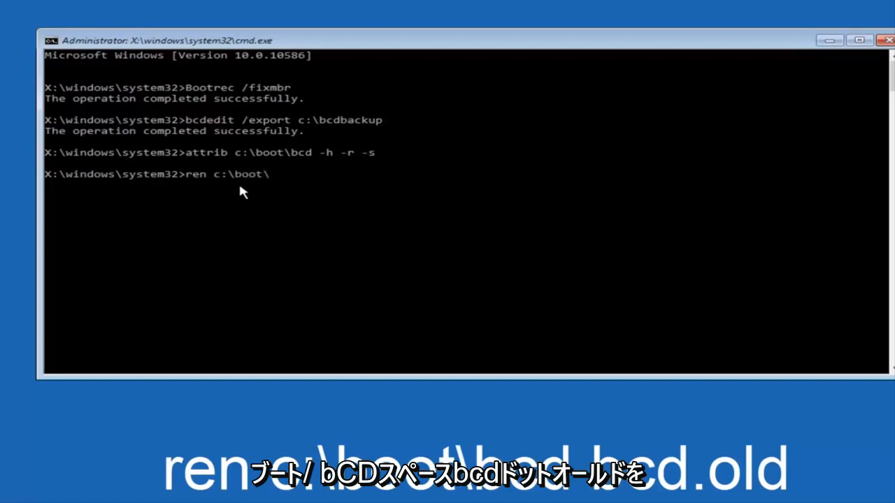
pyautogui.write('bcd')
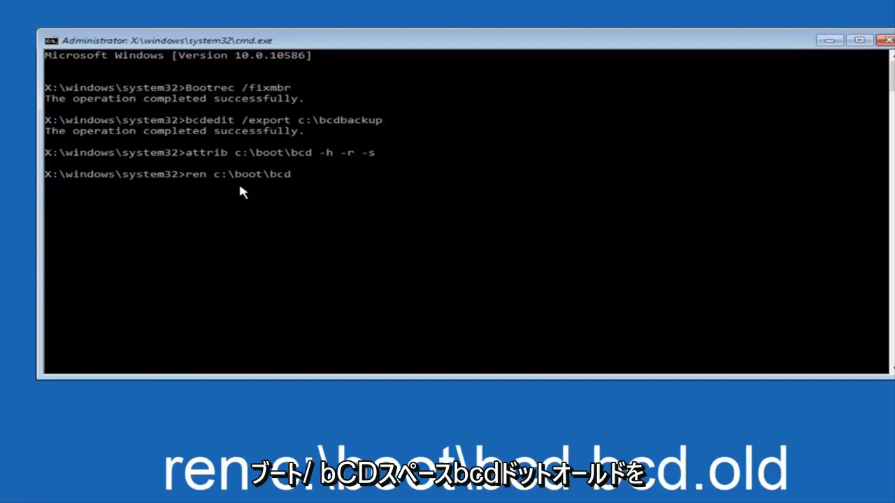
pyautogui.write('bcd.old')
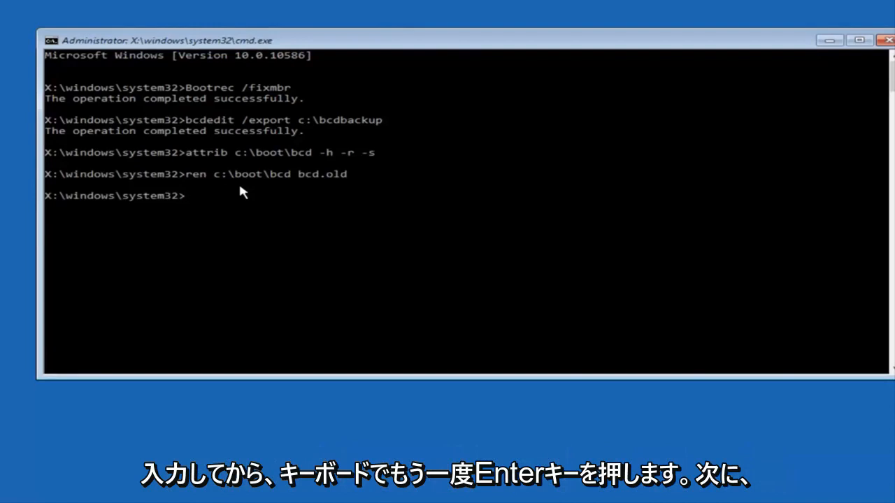
# Step: Run bootrec /rebuildbcd and add the found C:\Windows installation to the boot list
pyautogui.write('b')
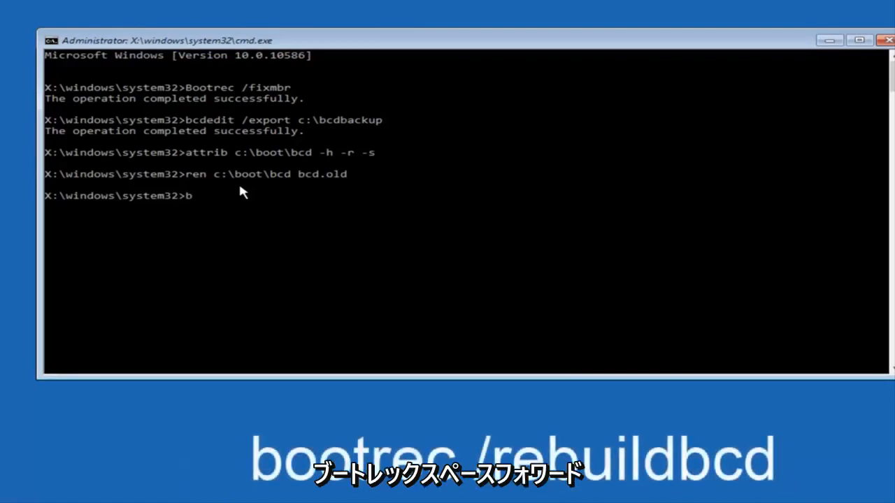
pyautogui.write('ootrec /')
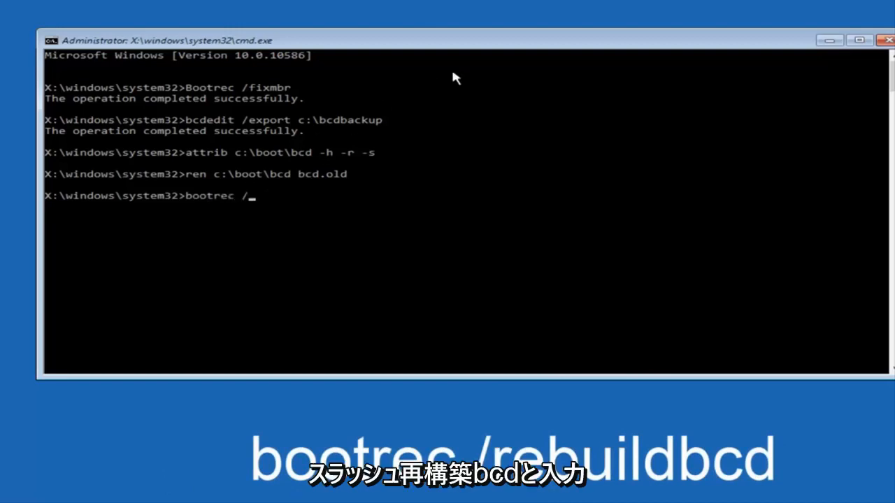
pyautogui.write('rebuil')
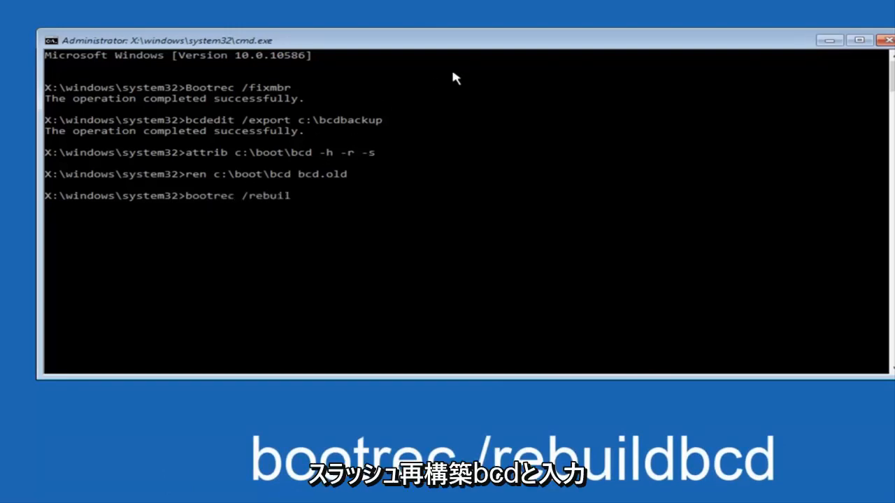
pyautogui.write('dbcd')
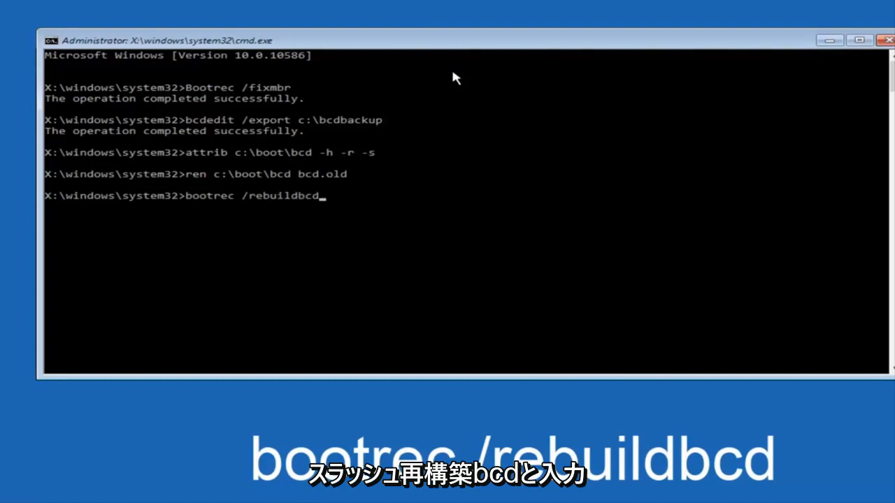
pyautogui.press('enter')
pyautogui.write('y')
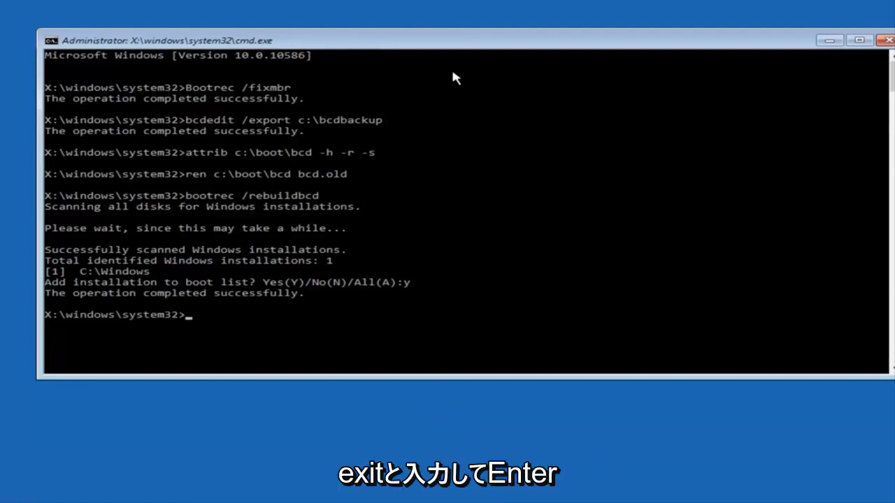
# Step: Run exit to leave the command prompt for the Choose an option screen
pyautogui.write('ex')
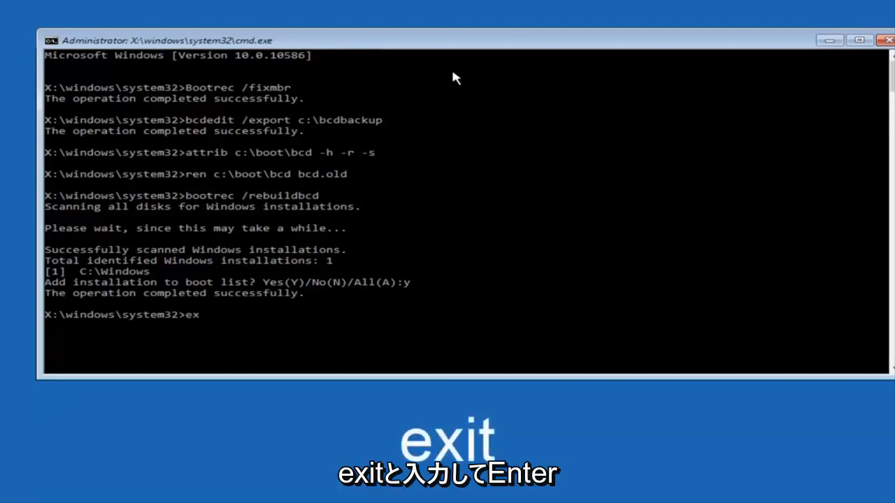
pyautogui.press('Enter')
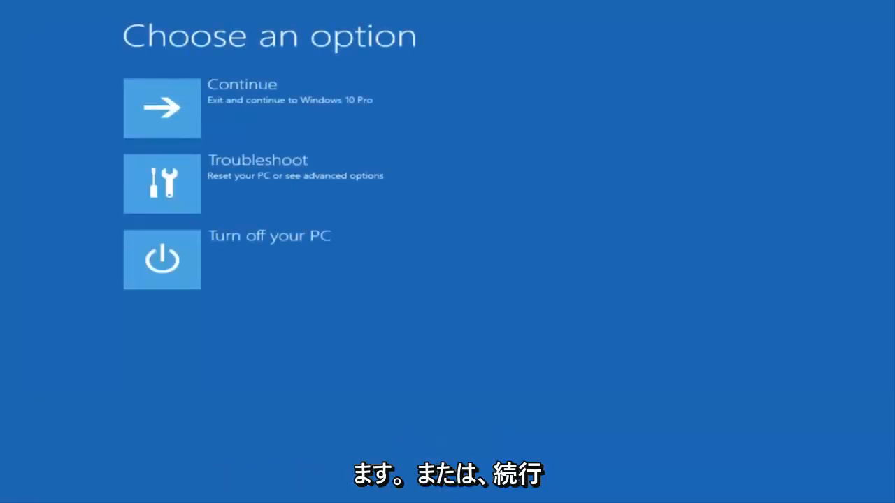
pyautogui.moveTo(335, 119)
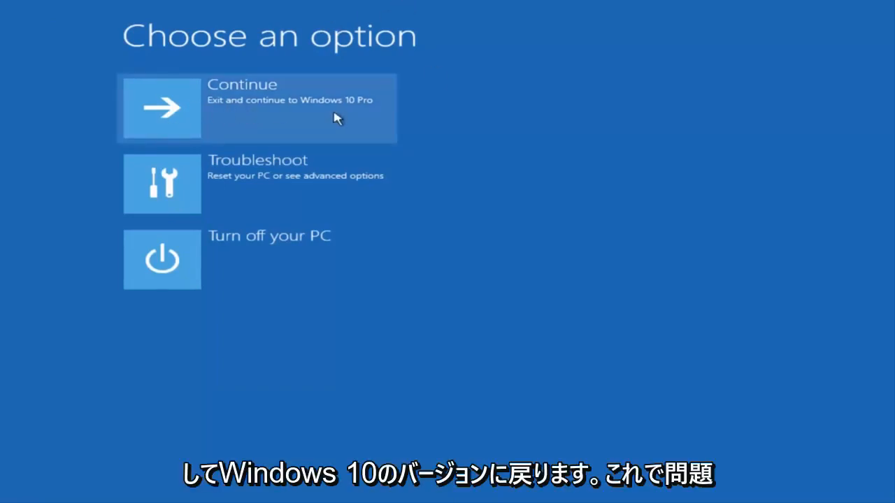
# Step: Choose Continue to leave recovery and restart into Windows 10 Pro
pyautogui.click(257, 109)
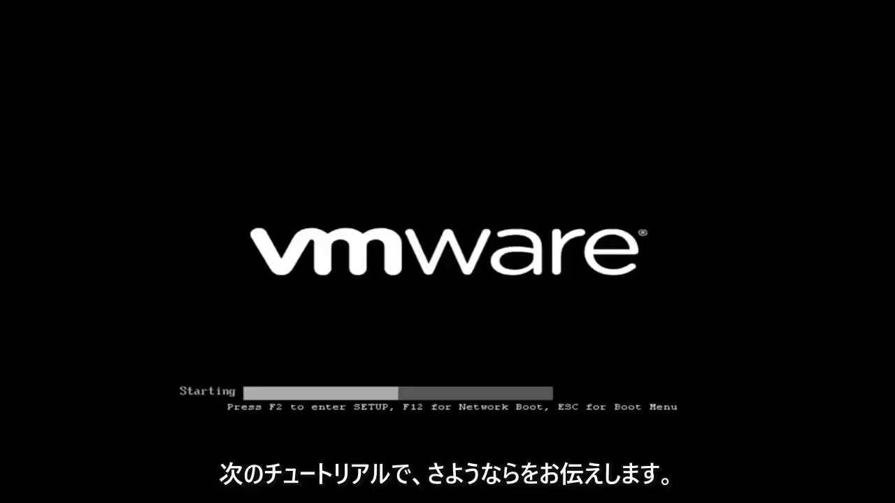